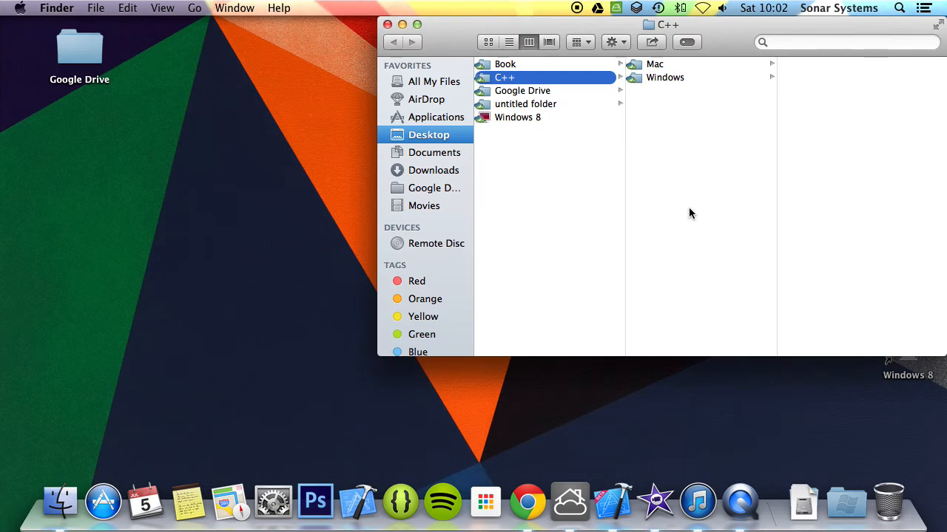
Step: Open C Plus Plus Tutorial.xcodeproj from the Desktop's C++ folder in Finder
click(654, 64)
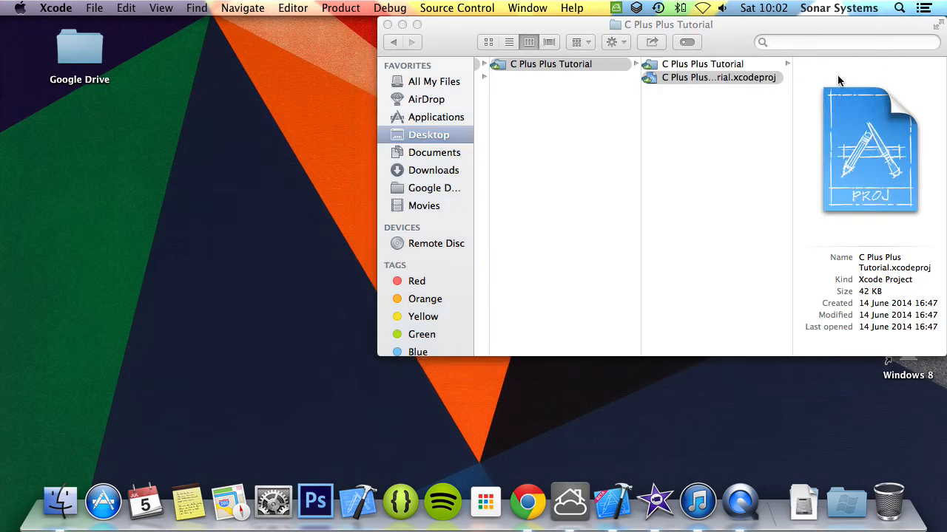
double_click(718, 77)
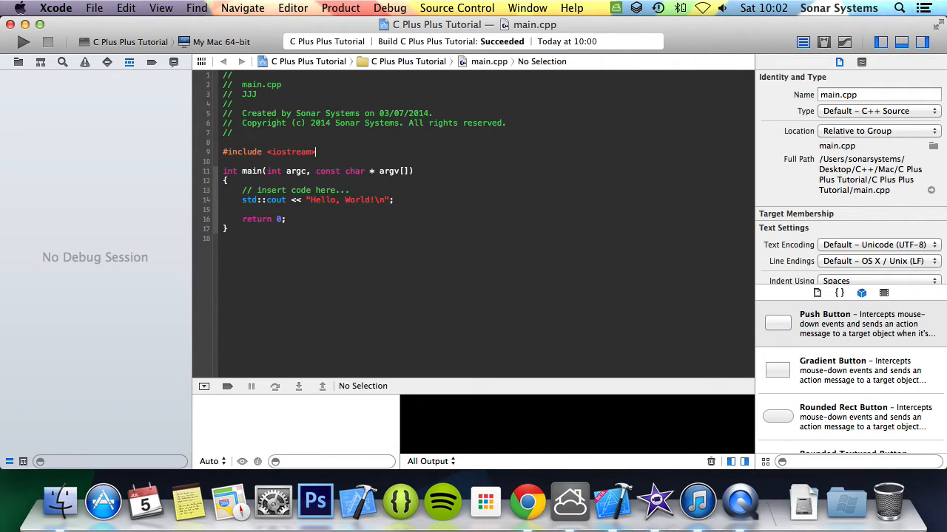
Step: Add 'typedef float f;' below #include <iostream> in main.cpp
text(typedef)
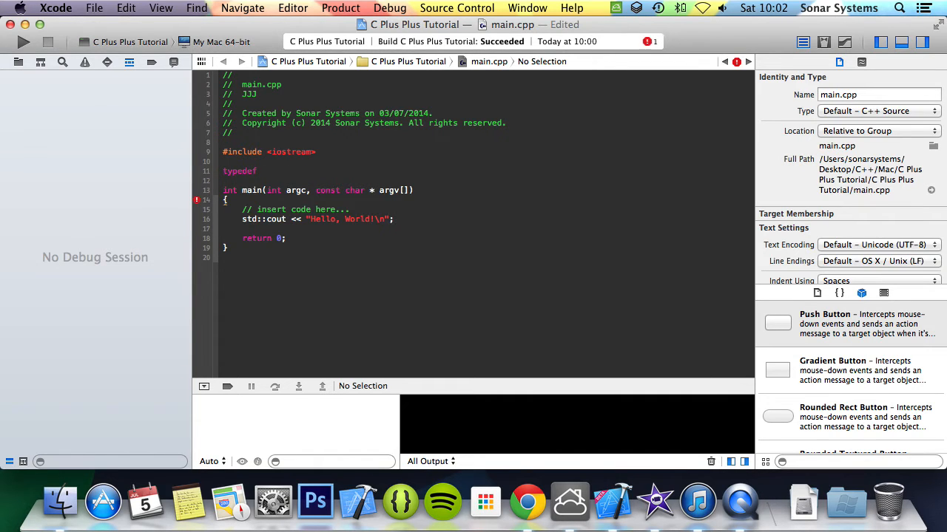
text(float)
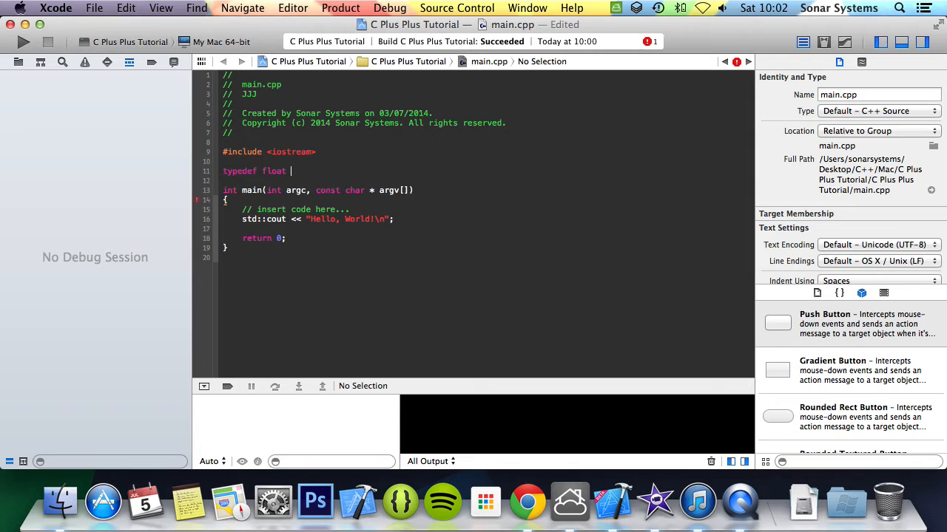
text(f;)
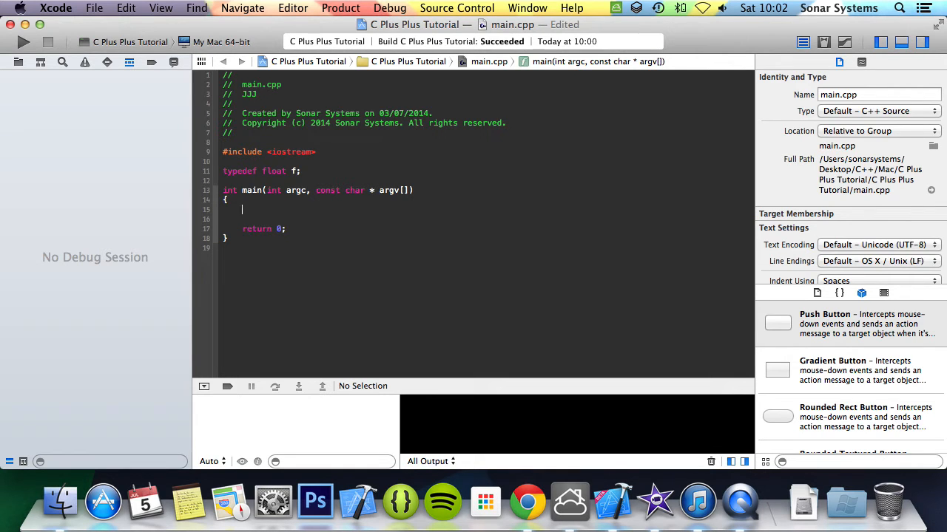
Step: Declare 'f variable = 9.8;' inside main
text(float)
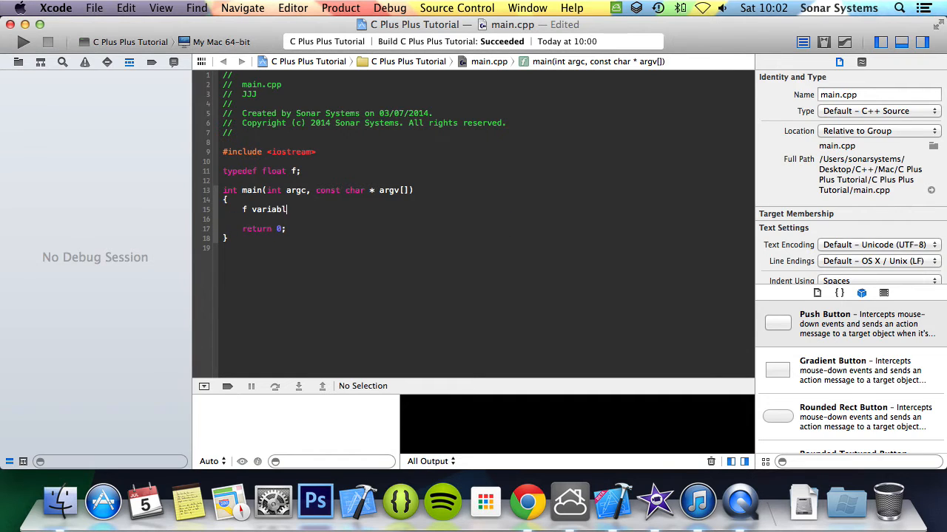
text(e =)
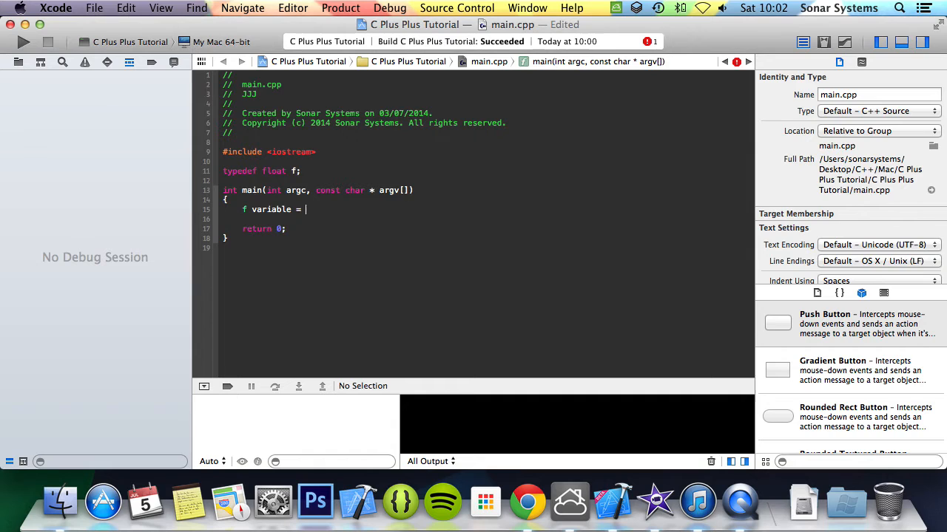
text(9.8;)
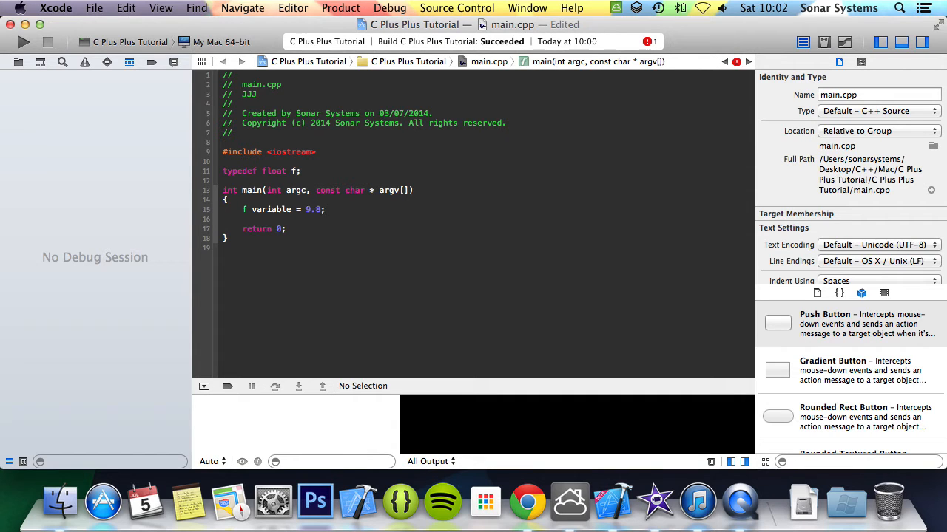
Step: Print it with 'std::cout << variable << std::endl;'
text(std)
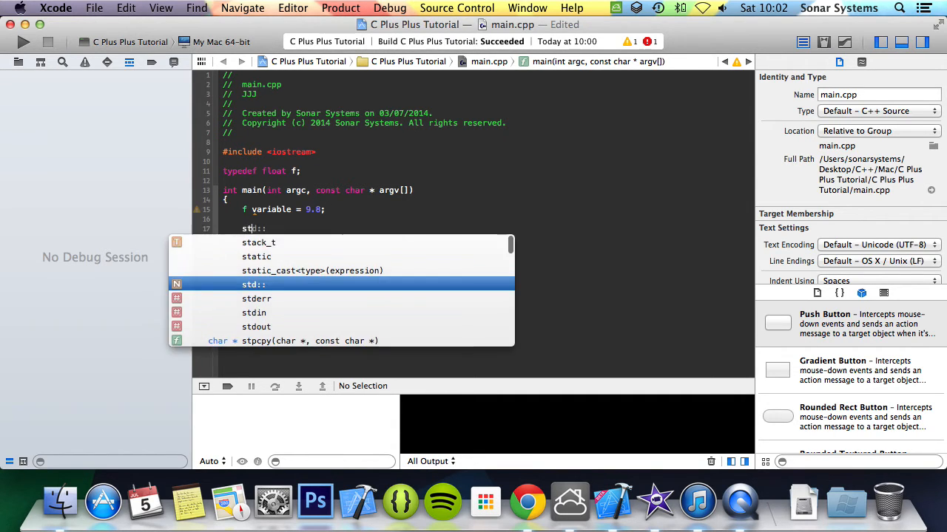
text(cout)
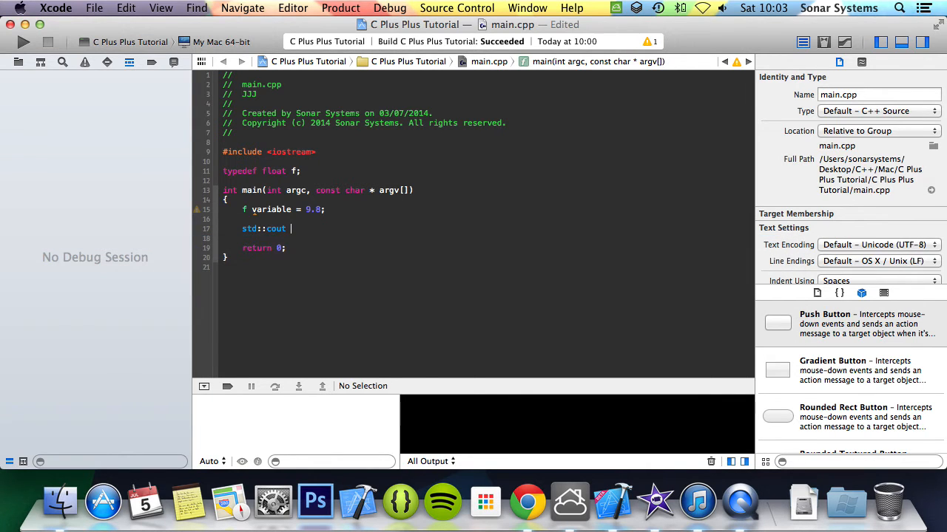
text(<<)
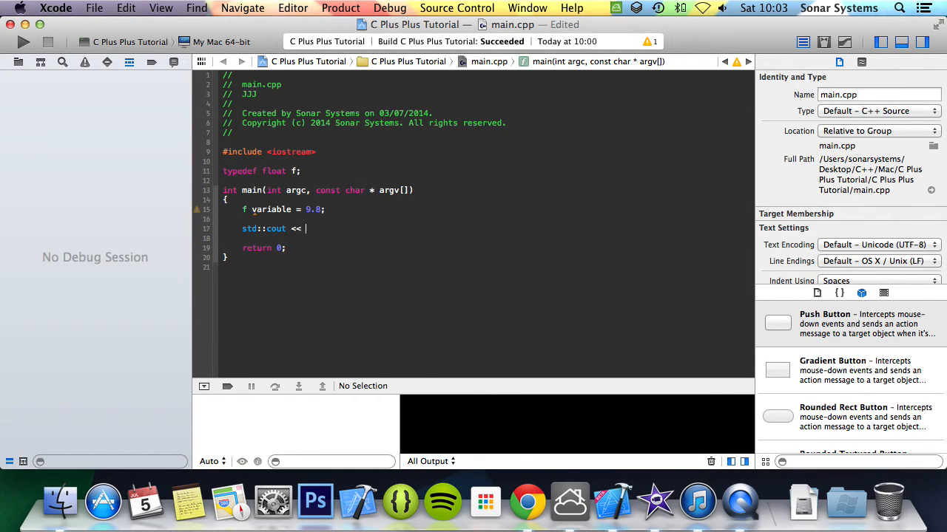
text(variable << std::)
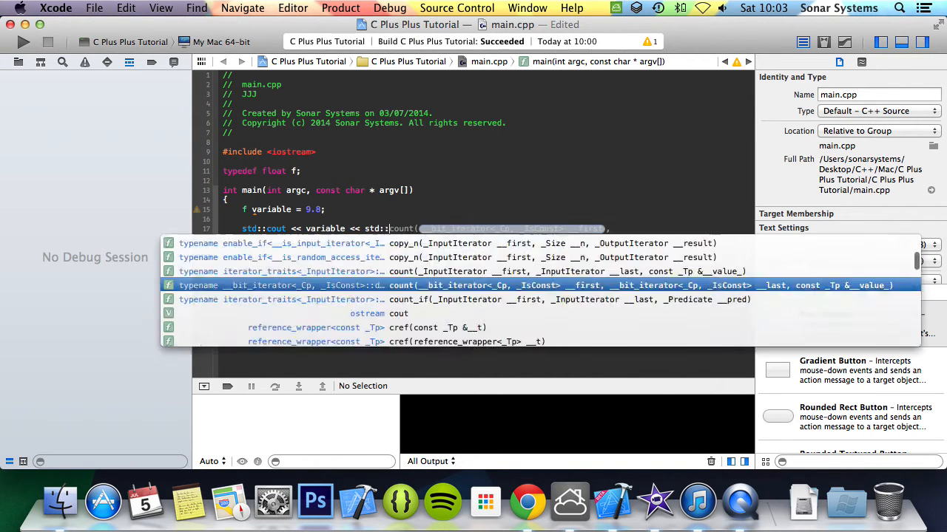
text(endl;)
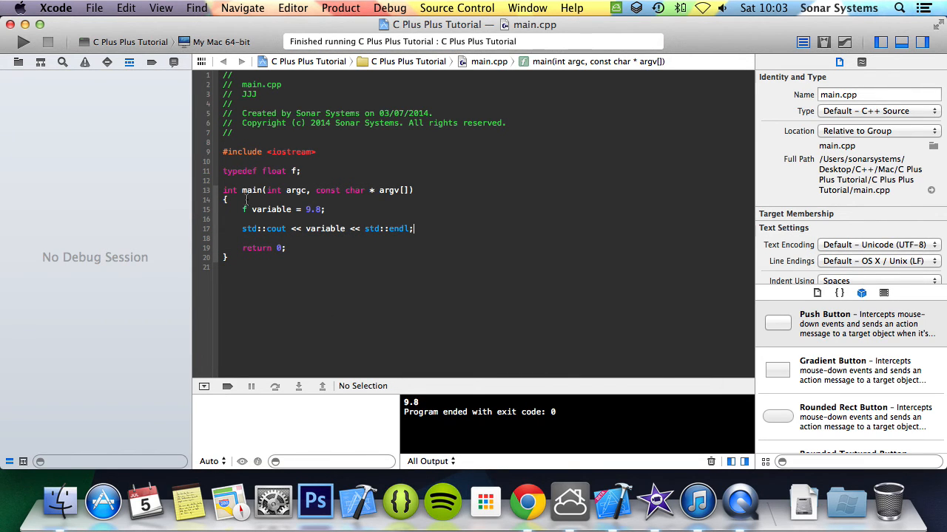
Step: Try changing the variable's type to float, then return to edit the declaration
text(loat)
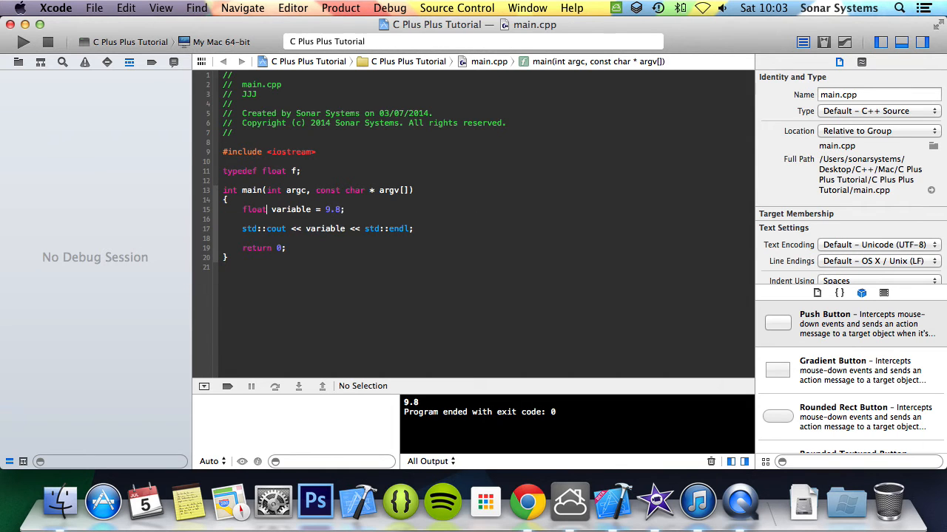
click(23, 42)
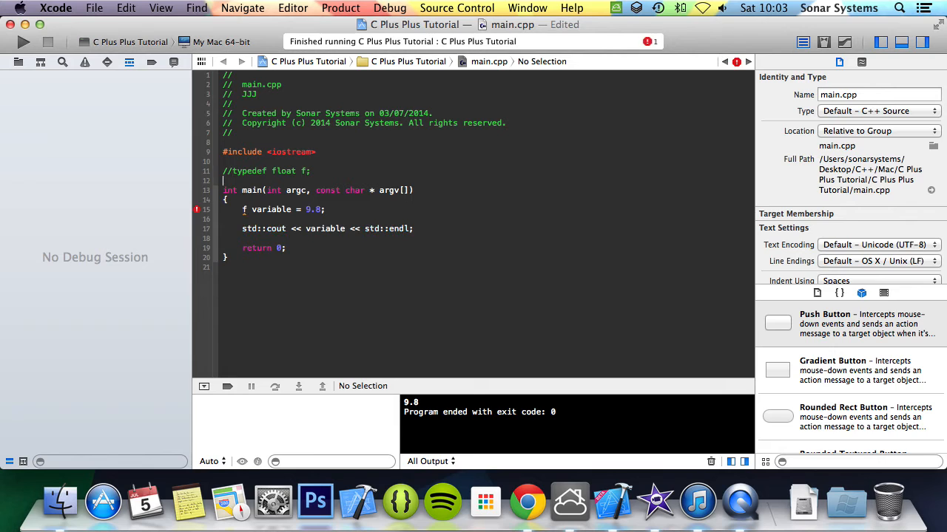
Step: Begin a 'using' alias declaration below the commented-out typedef
text(using)
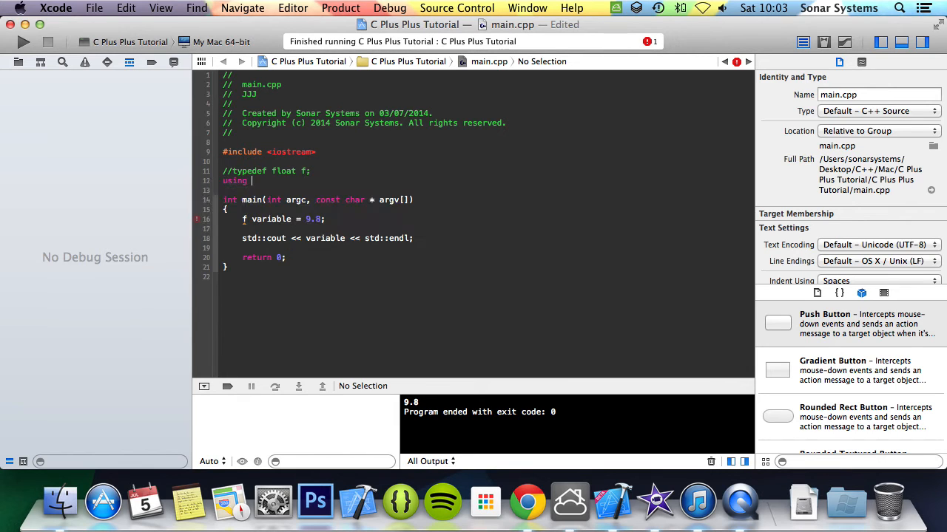